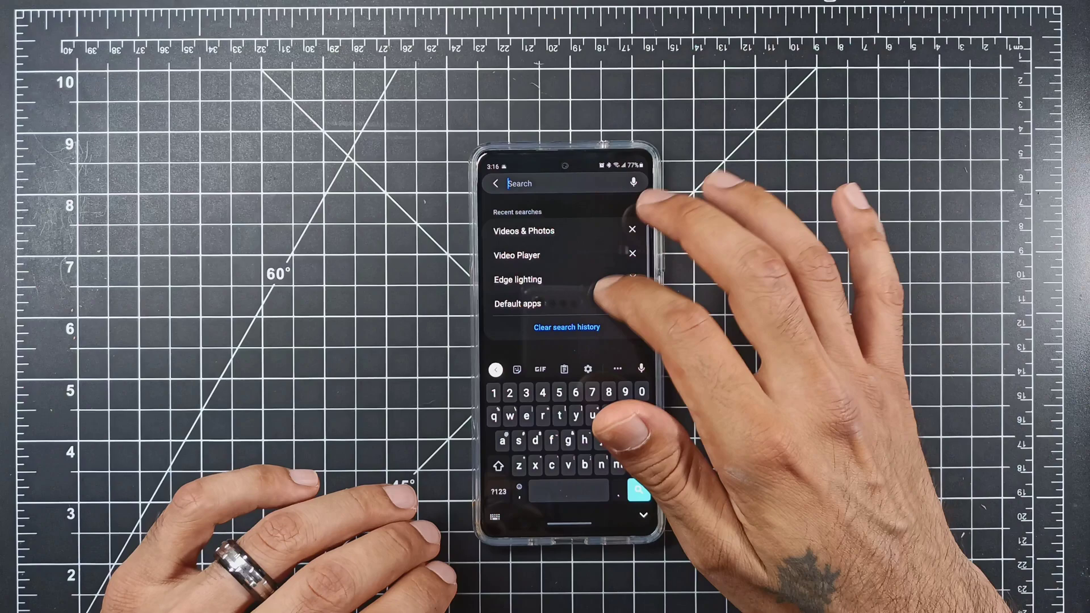
Search Settings for 'video en' and open the Display result.
type("v")
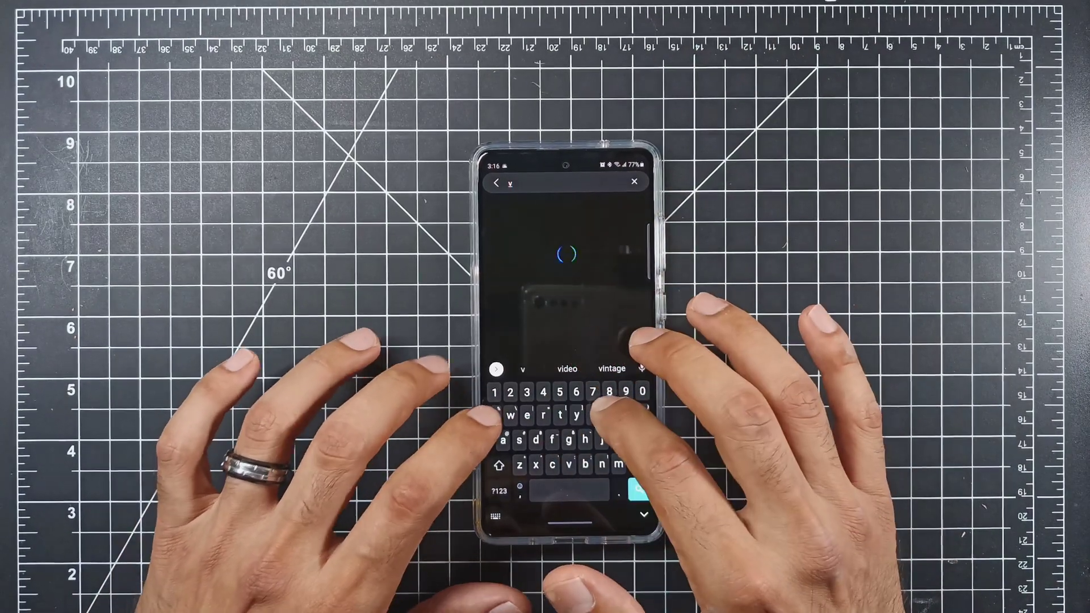
type("video en")
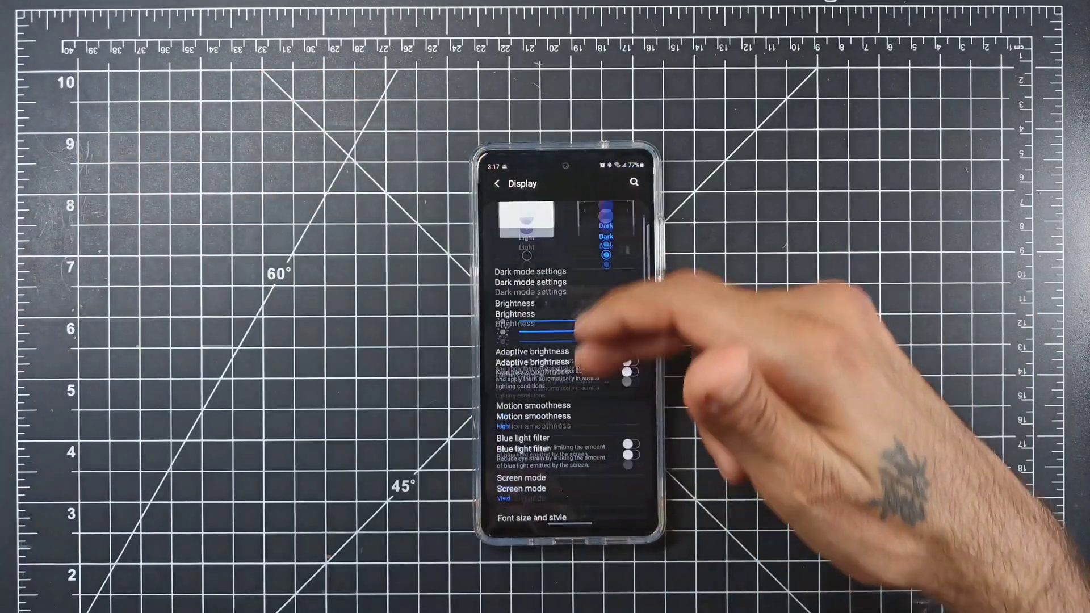
Scroll past the Display options and pull up Activity Launcher's Play Store page.
scroll("down", 3)
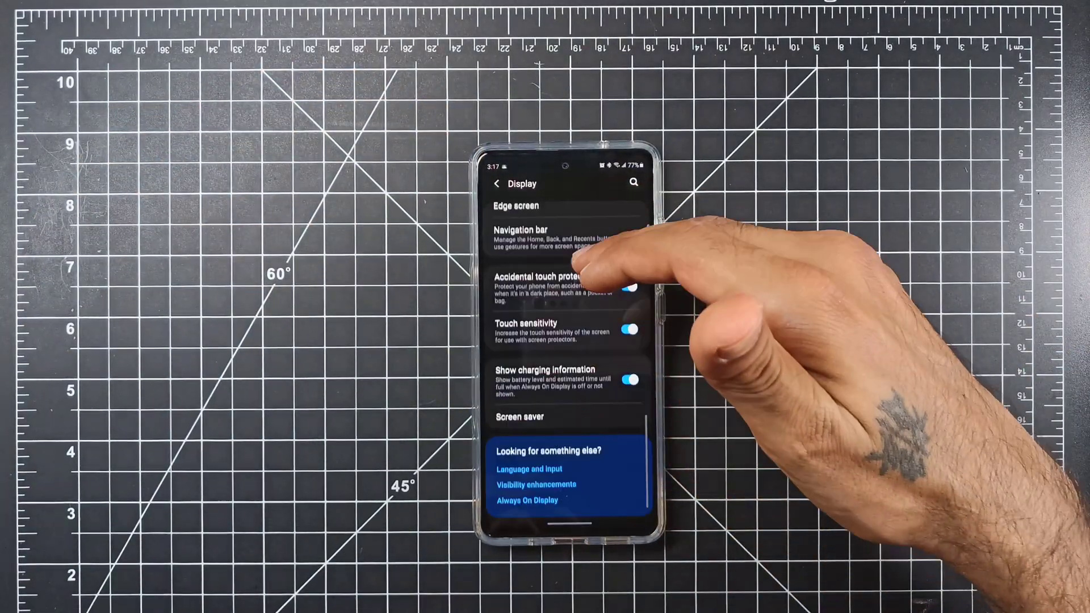
scroll("down", 3)
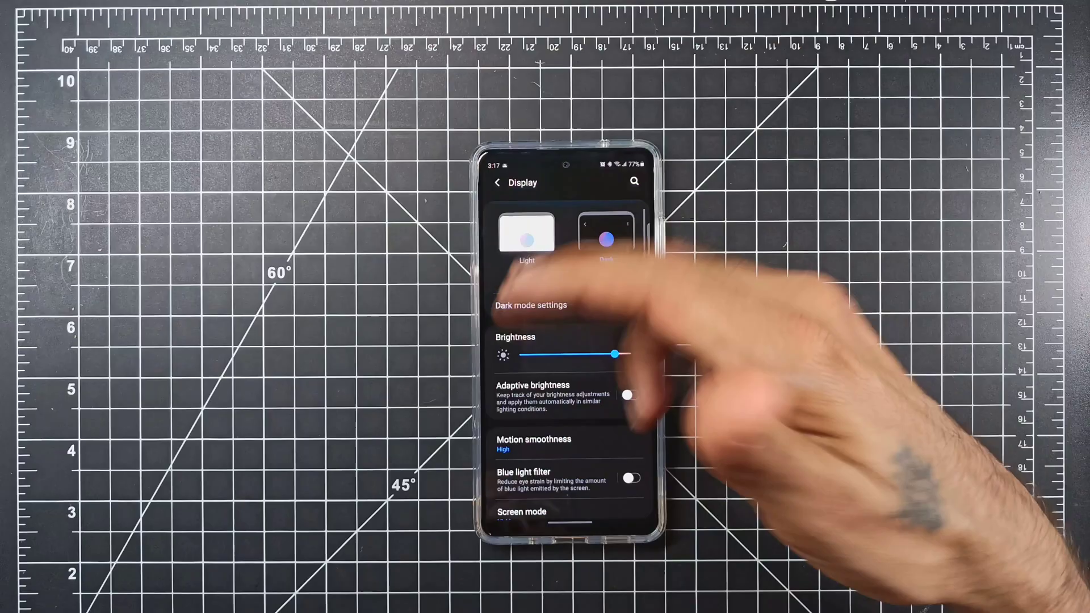
left_click(498, 182)
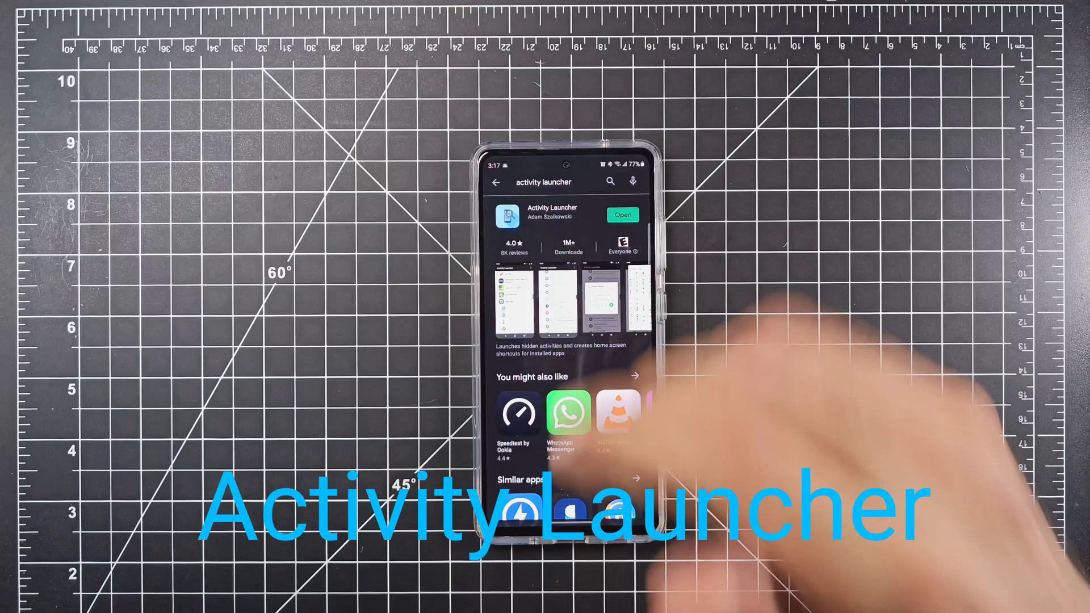
Search Activity Launcher's activities for 'video enhancer' and launch the Video enhancer page.
left_click(623, 214)
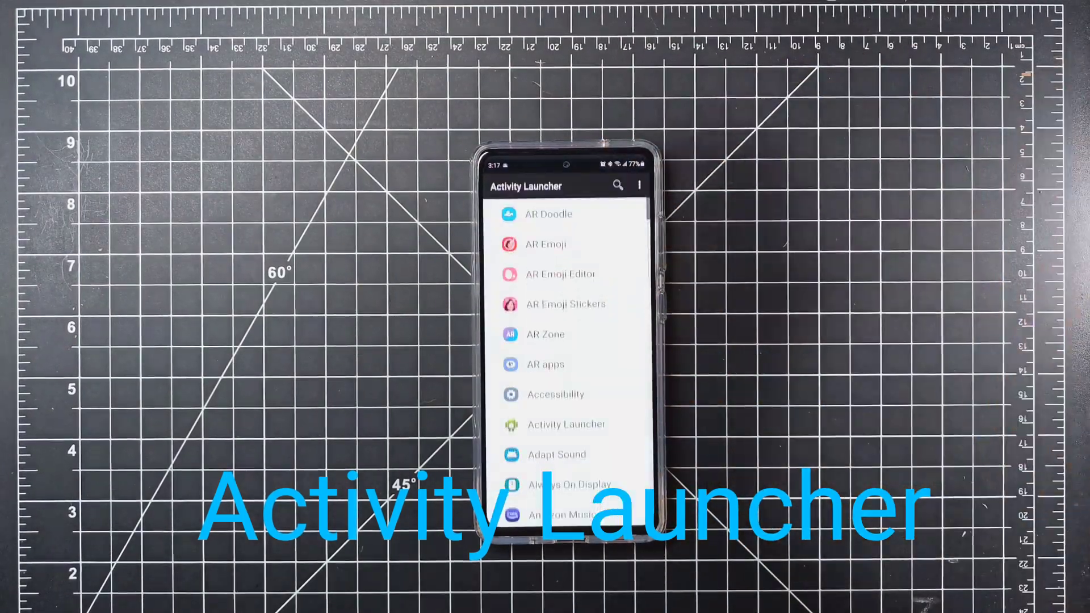
left_click(617, 185)
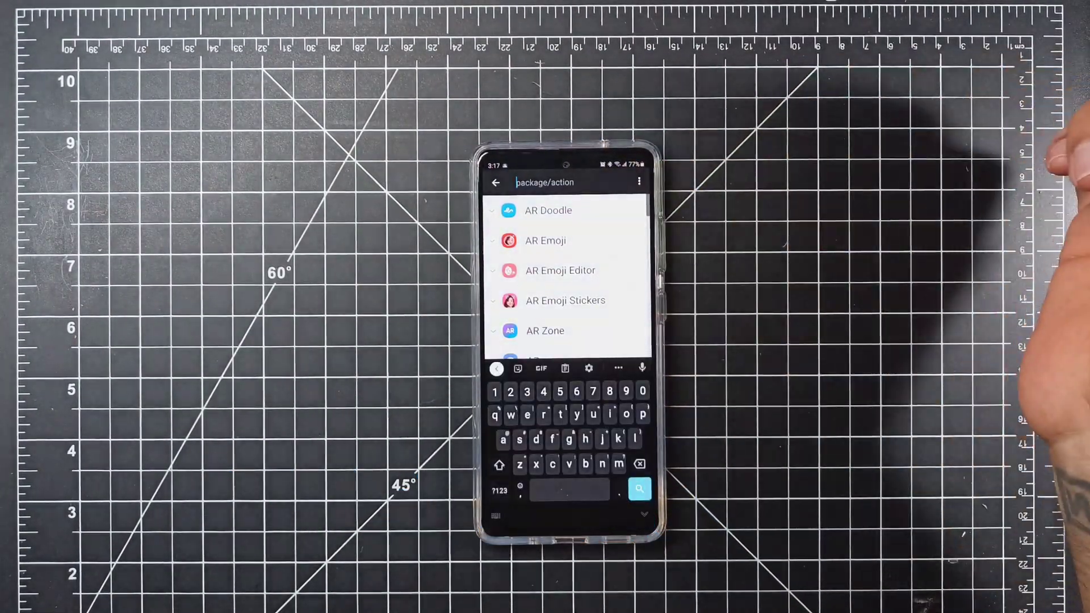
type("vi")
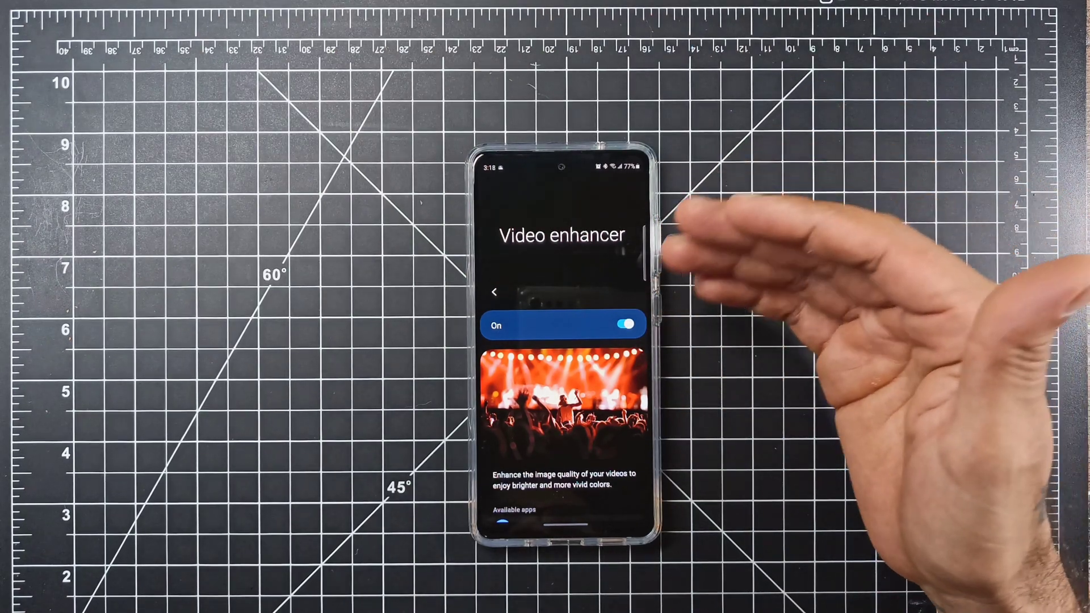
Return from Motions and gestures to Advanced features, then revisit the Video enhancer activity.
scroll("down", 3)
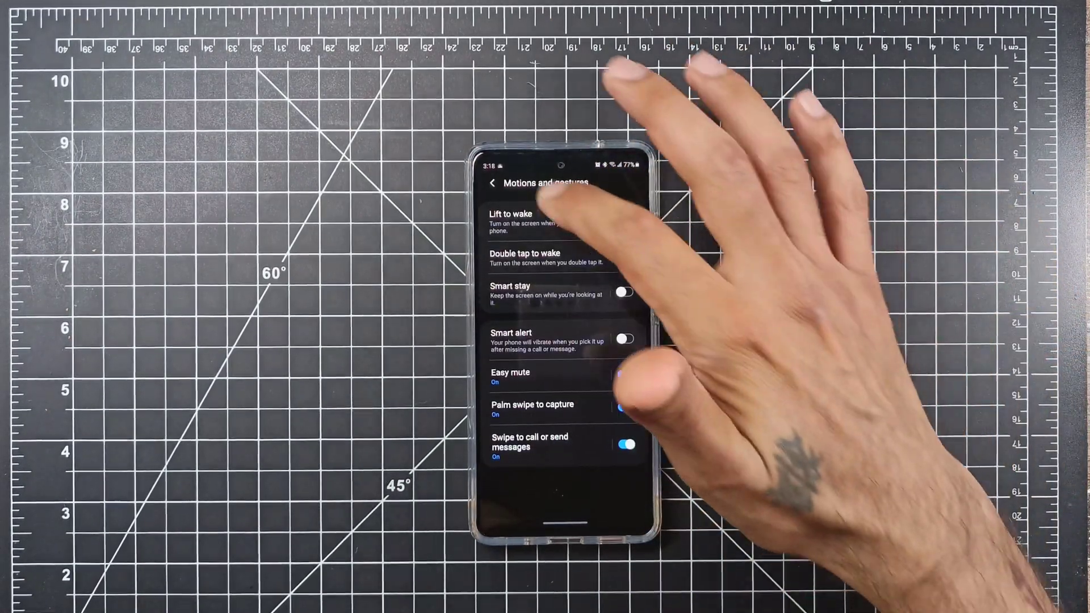
left_click(493, 183)
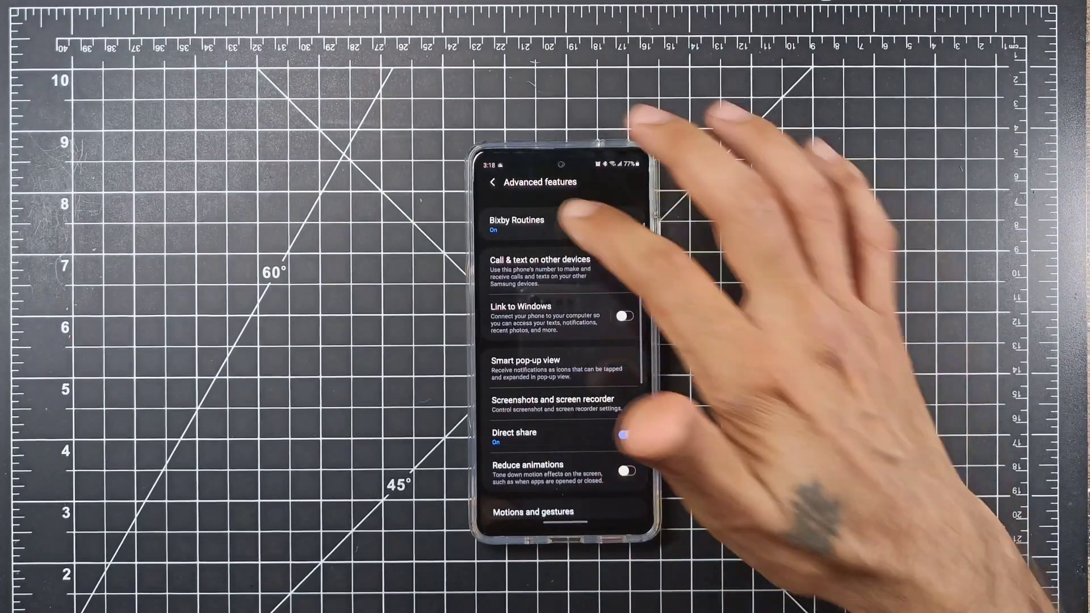
left_click(494, 182)
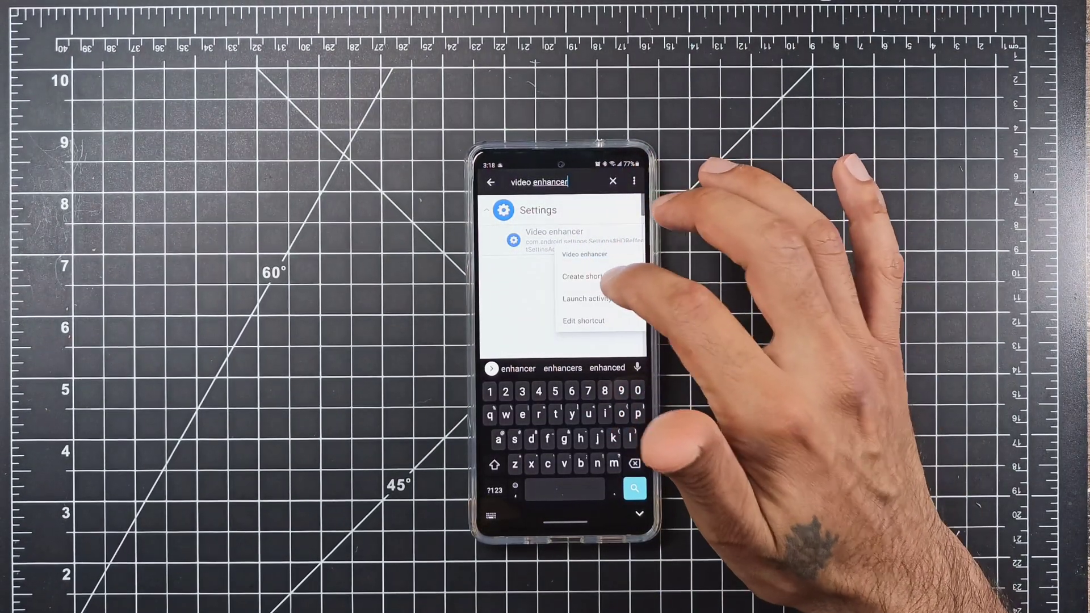
Create a Video enhancer home-screen shortcut, launch it, then back out of the page.
left_click(584, 275)
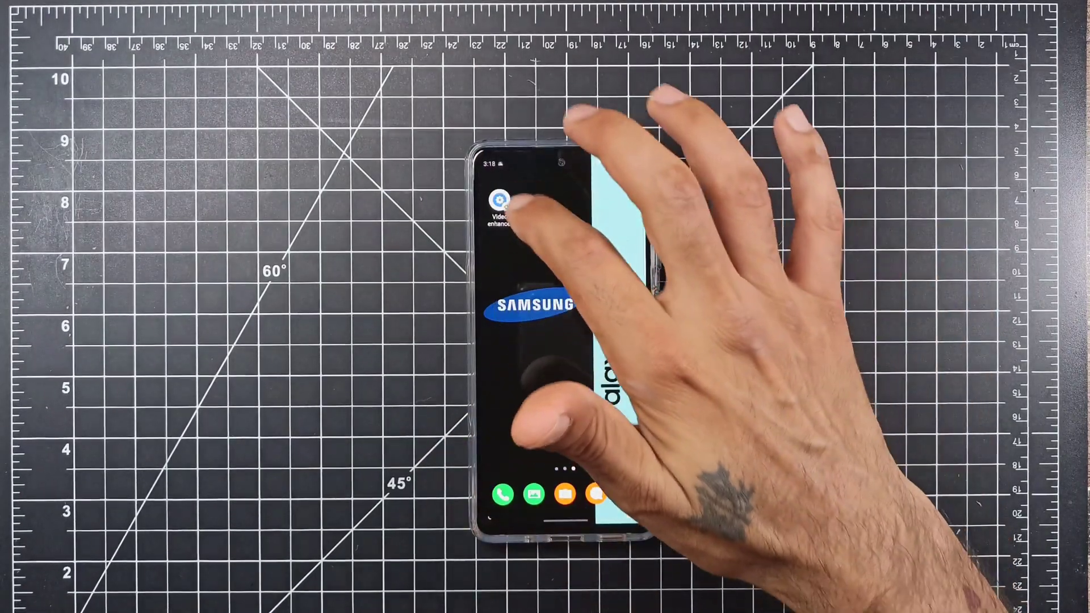
left_click(499, 202)
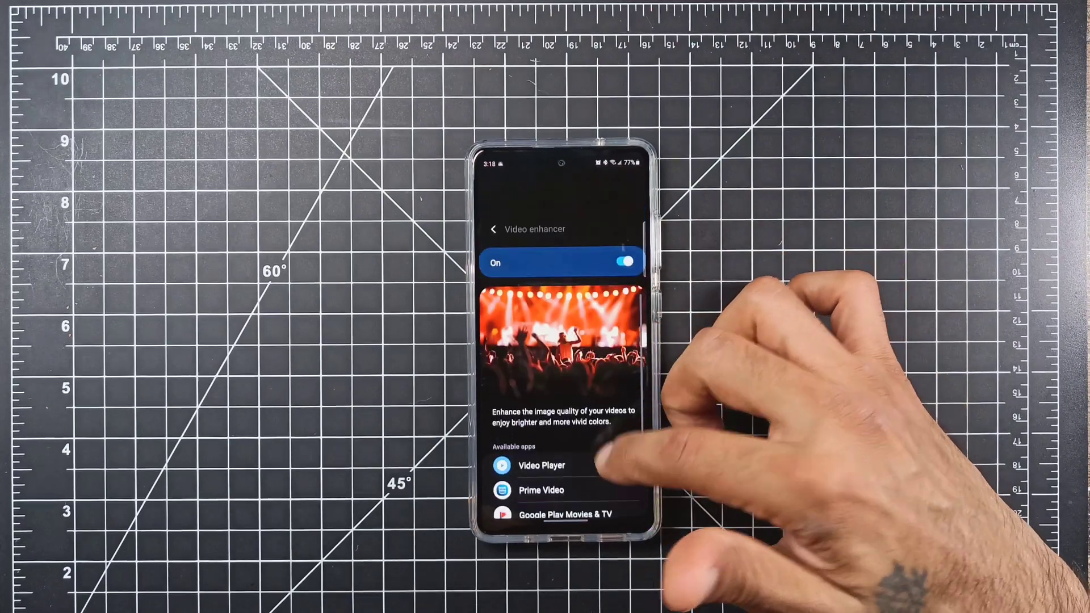
scroll("down", 3)
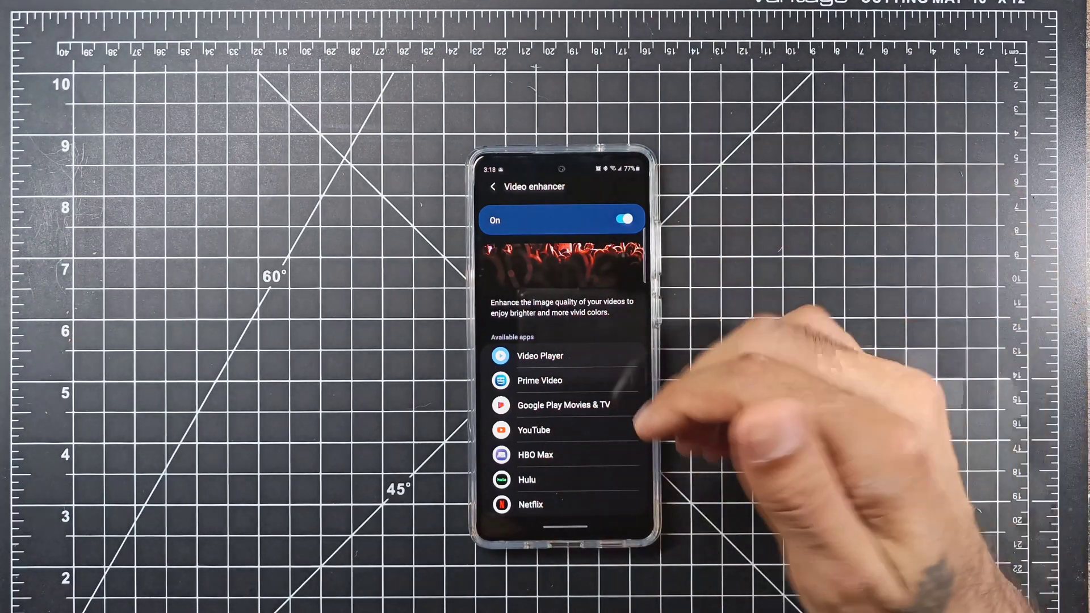
left_click(493, 186)
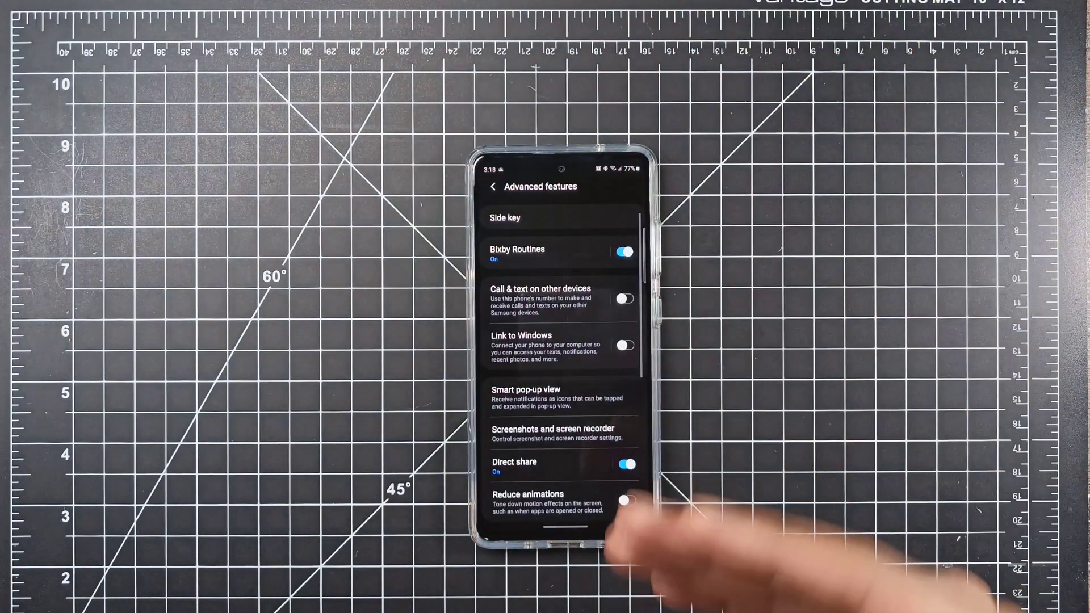